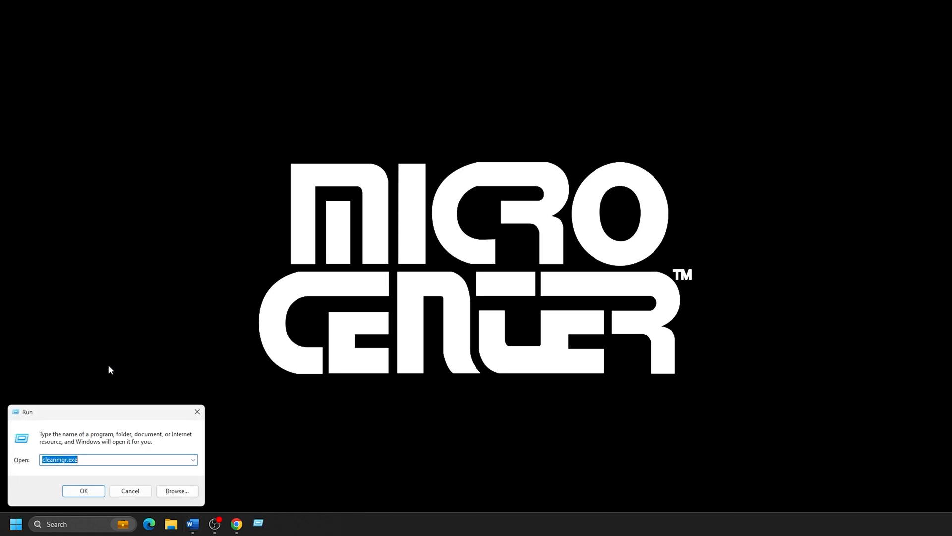
mouse_move(197, 412)
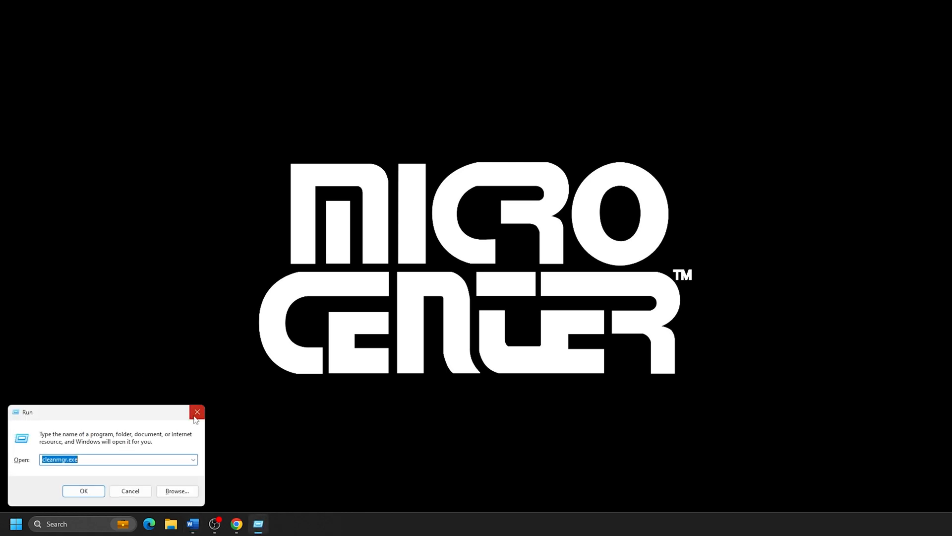
Launch System Information by running msinfo32 from the Run dialog.
text(msinfo32)
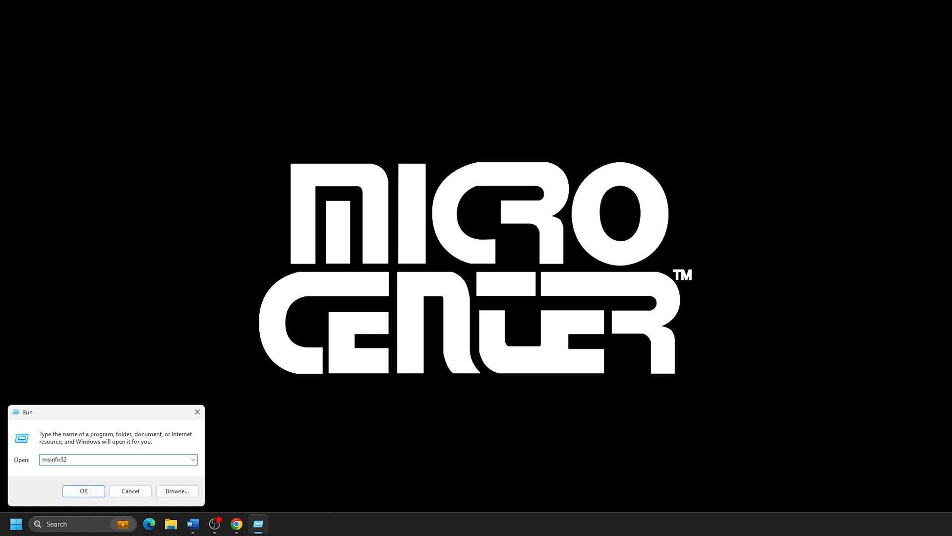
click(84, 491)
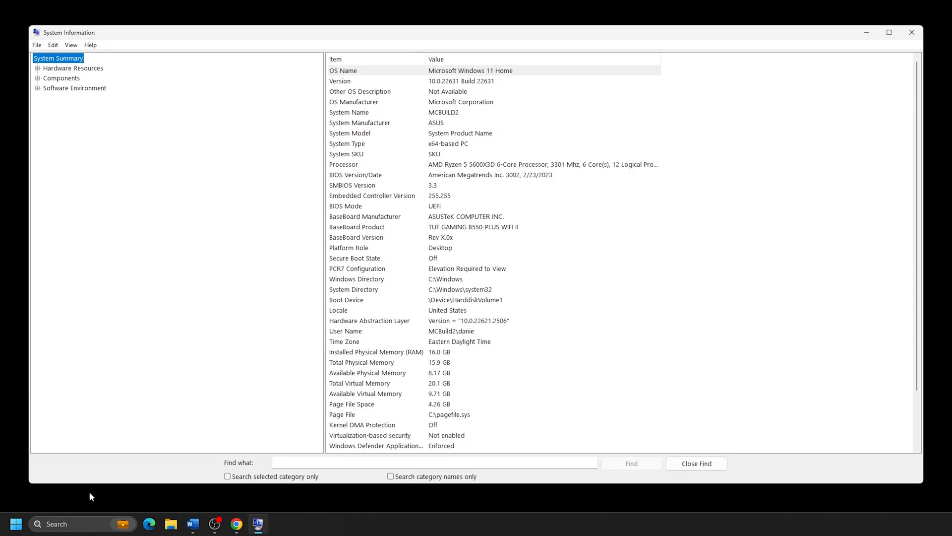
mouse_move(165, 79)
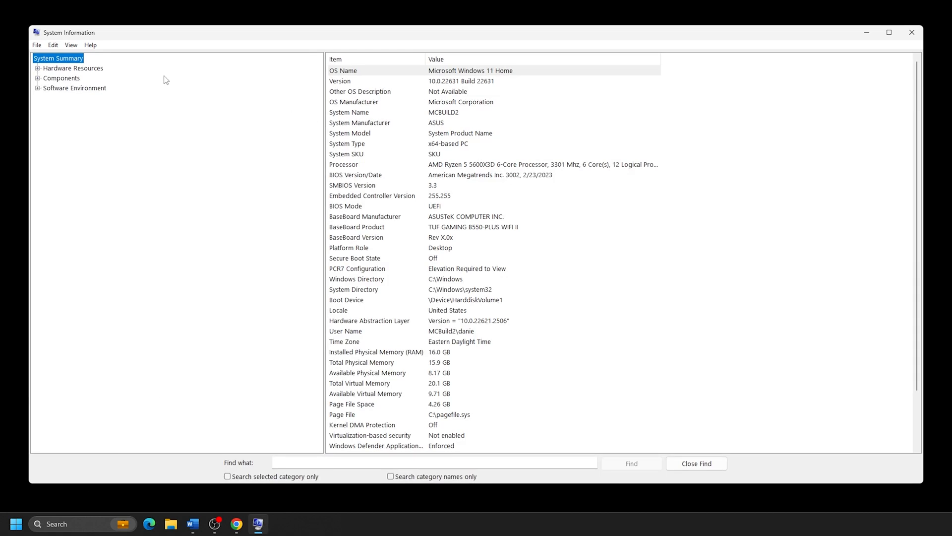
mouse_move(60, 66)
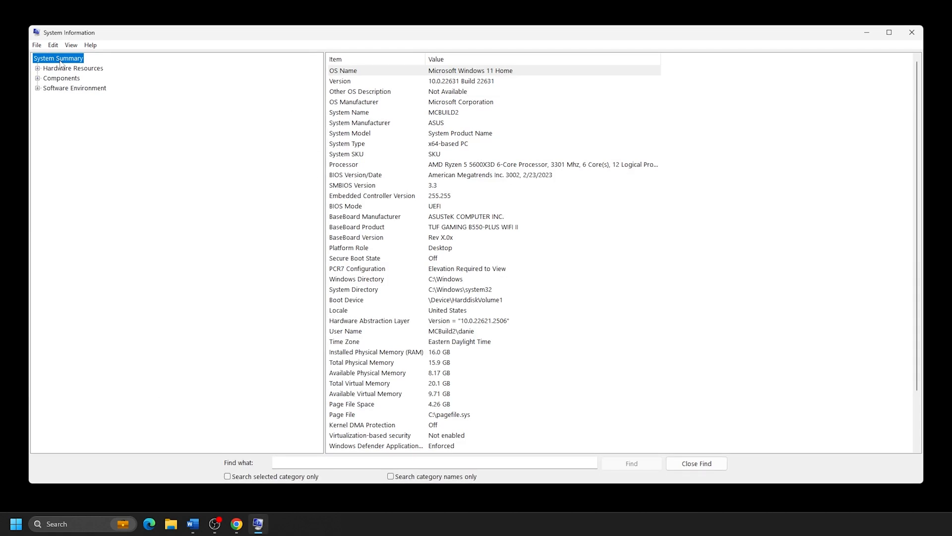
Highlight the BaseBoard Manufacturer row (ASUSTeK COMPUTER INC.) in System Summary.
click(364, 216)
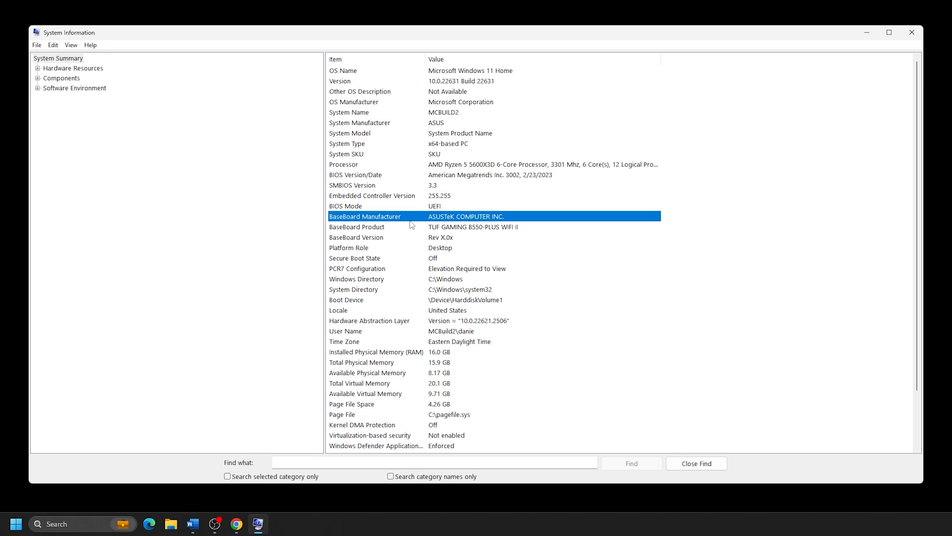
mouse_move(514, 220)
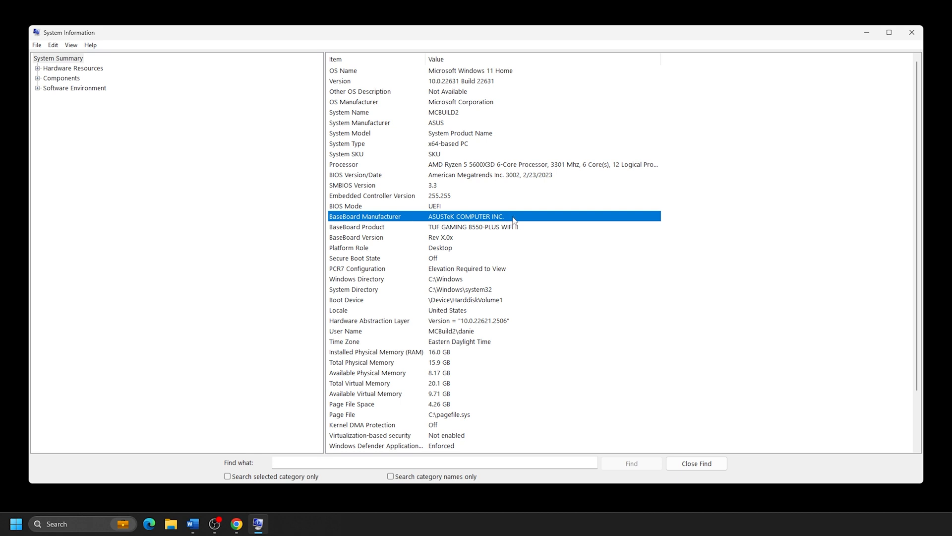
mouse_move(515, 232)
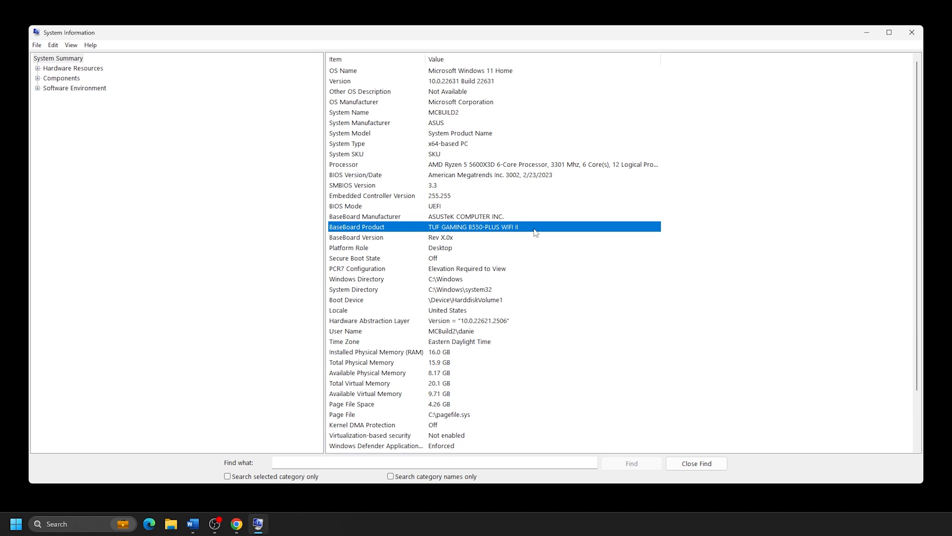
mouse_move(535, 233)
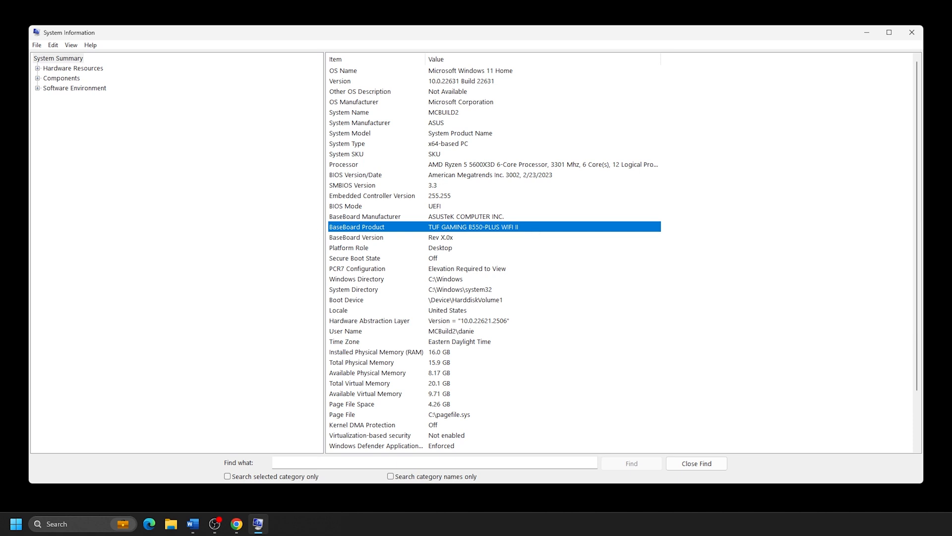